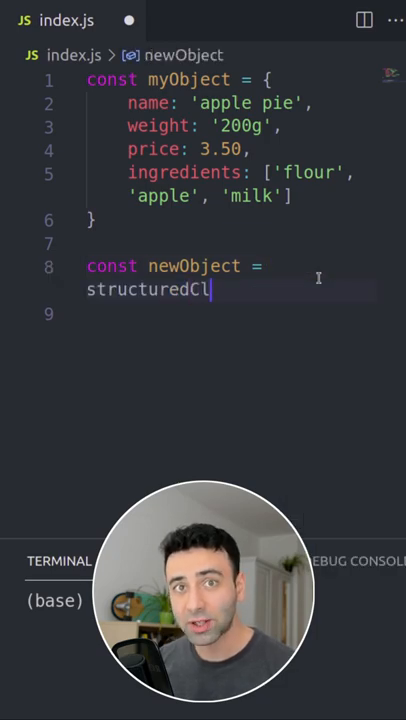
Define newObject via structuredClone(myObject), then try JSON.stringify as an alternative copy.
{"action": "type", "text": "one(myObject)"}
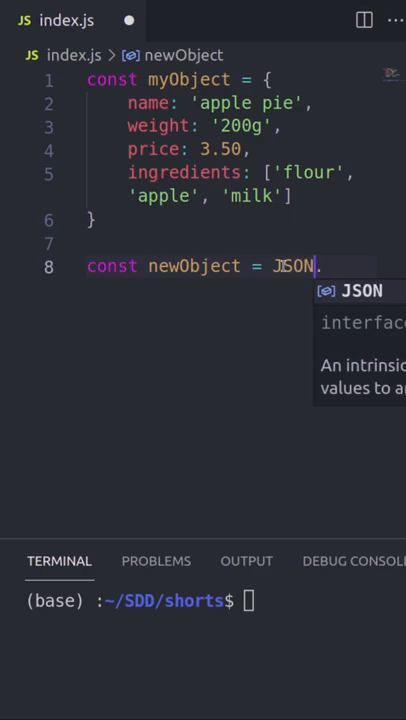
{"action": "type", "text": "stringi"}
{"action": "type", "text": "newObject.ingredients["}
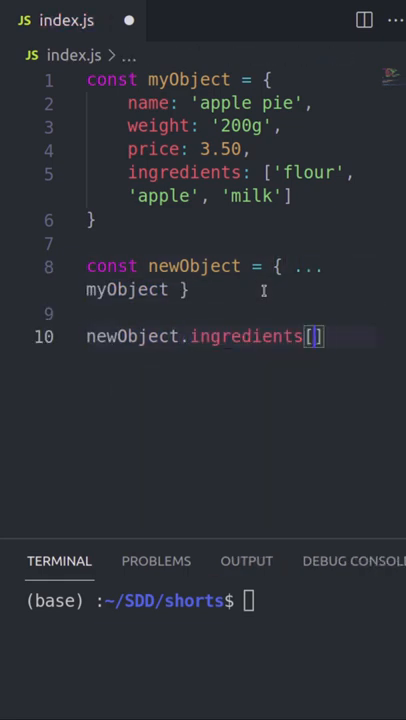
Assign newObject.ingredients[0] = 'creme' and add console.log(newObject) before running the file.
{"action": "type", "text": "0] = 'cre"}
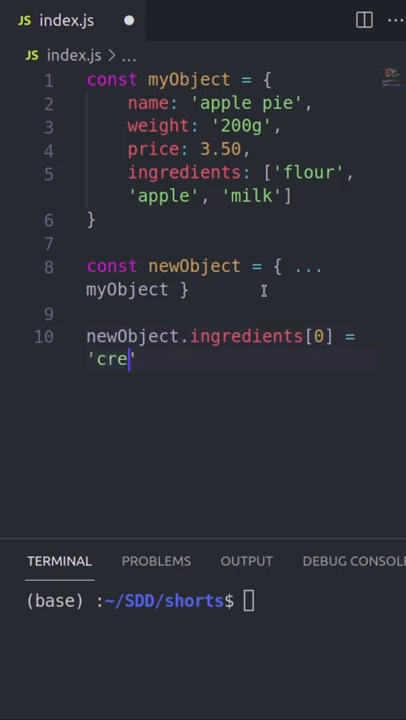
{"action": "type", "text": "me'"}
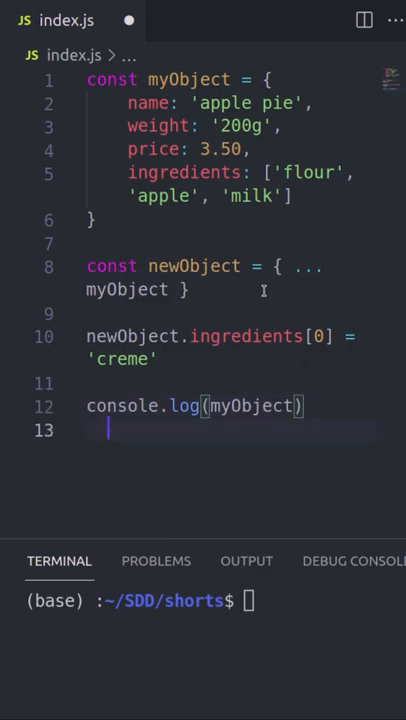
{"action": "type", "text": "console.log(newObject)"}
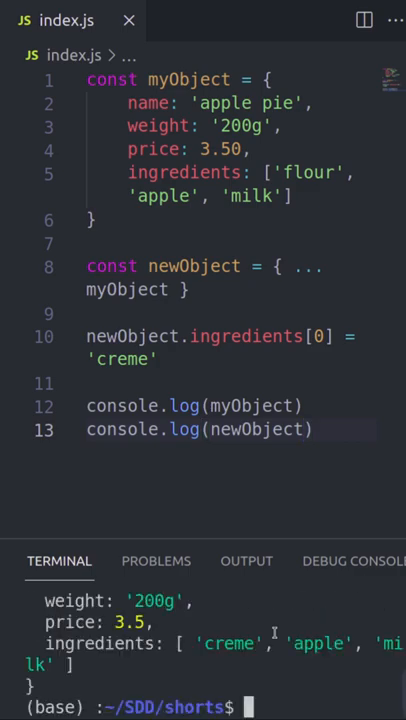
{"action": "scroll", "scroll_direction": "down", "scroll_amount": 3}
{"action": "type", "text": "structuredClone"}
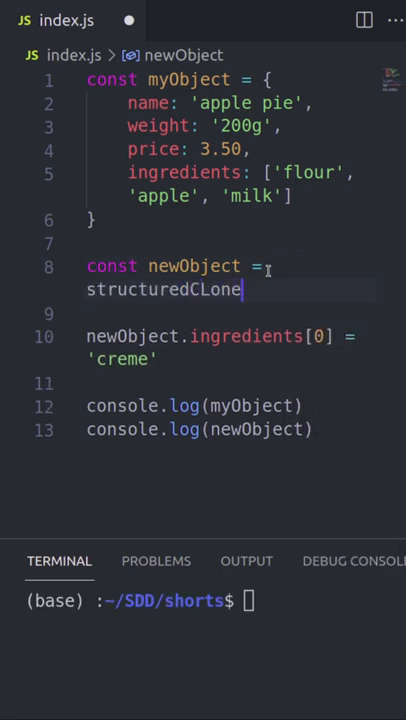
Complete structuredClone(myObject) and rerun node index.js to print both objects.
{"action": "type", "text": "(my)"}
{"action": "left_click", "coordinate": [210, 600]}
{"action": "type", "text": "node ind"}
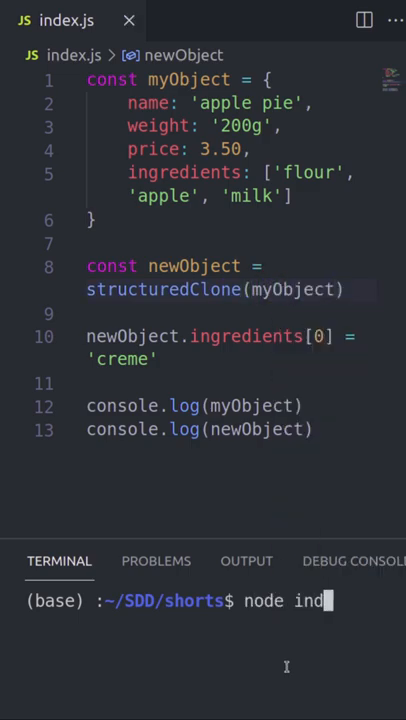
{"action": "key", "text": "Enter"}
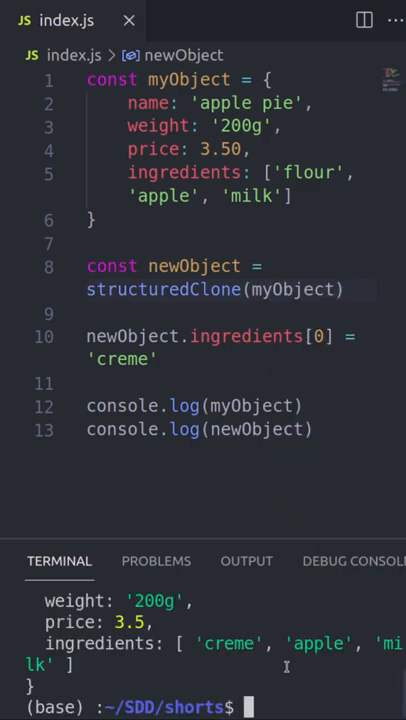